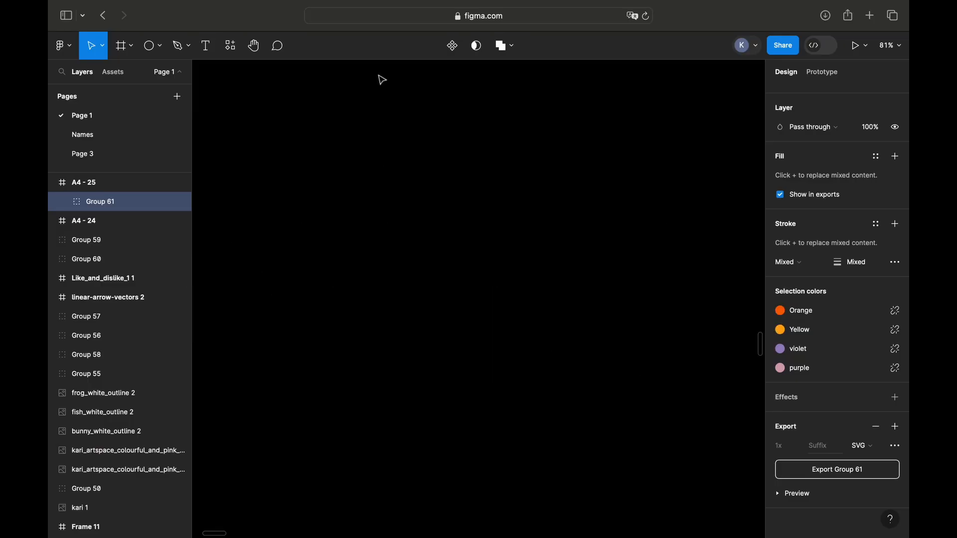
Step: Add a new A4 preset frame, turn it to landscape and pick the Line tool
{"action": "left_click", "coordinate": [121, 45]}
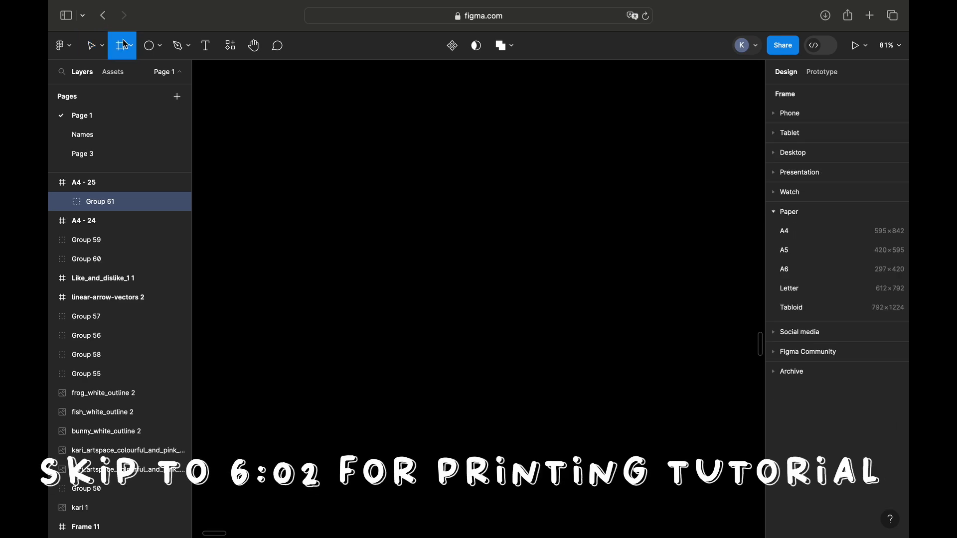
{"action": "left_click", "coordinate": [783, 231]}
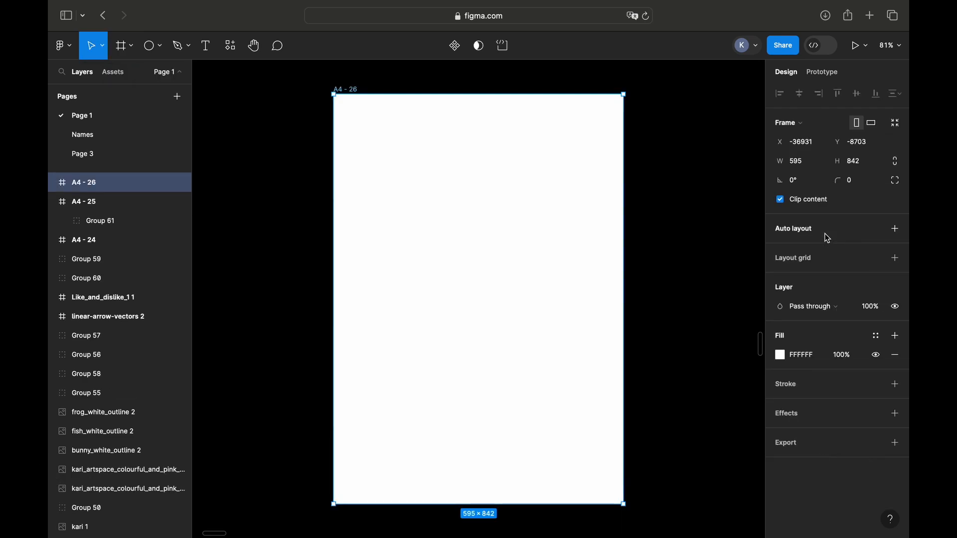
{"action": "left_click", "coordinate": [869, 122]}
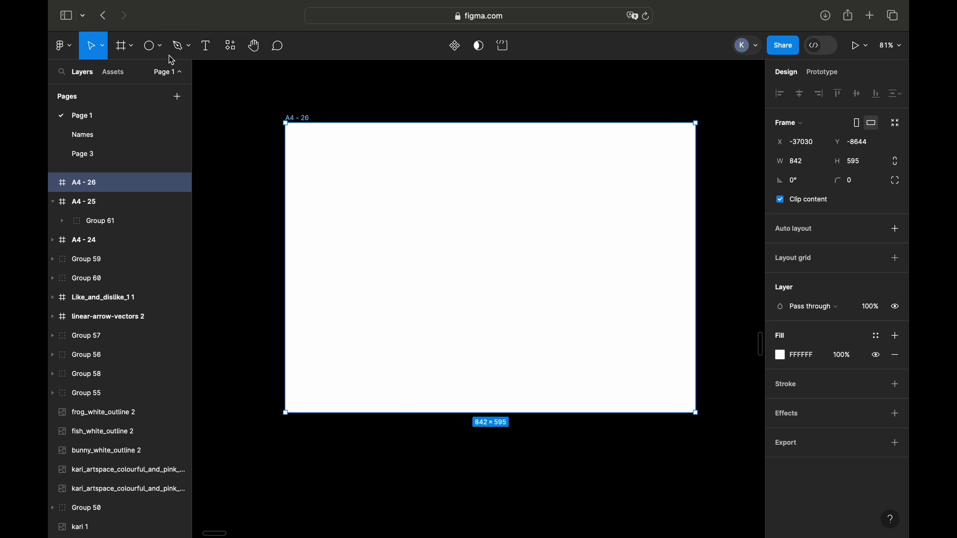
{"action": "left_click", "coordinate": [161, 45]}
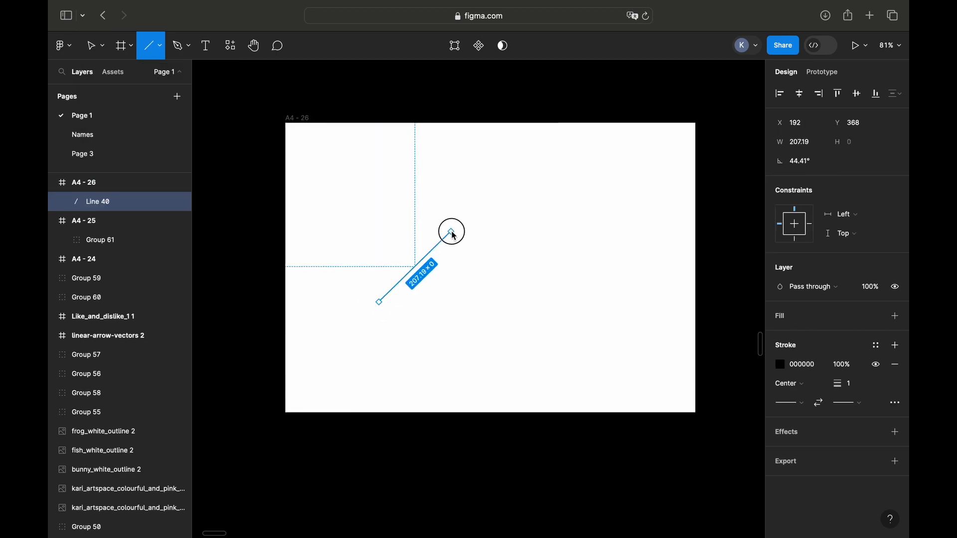
Step: Draw a short diagonal line, set its stroke to 50 and bend it into a small hook
{"action": "left_click", "coordinate": [91, 44]}
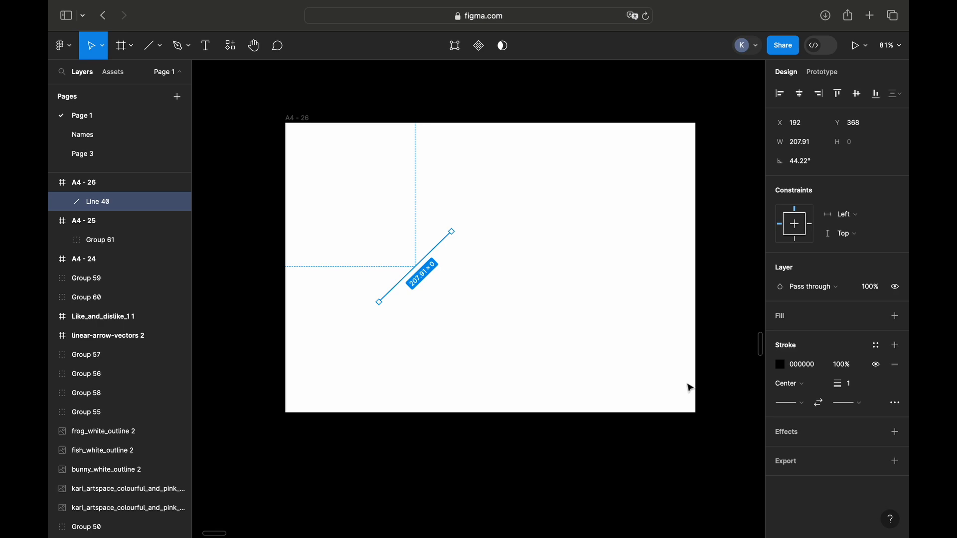
{"action": "left_click", "coordinate": [845, 383]}
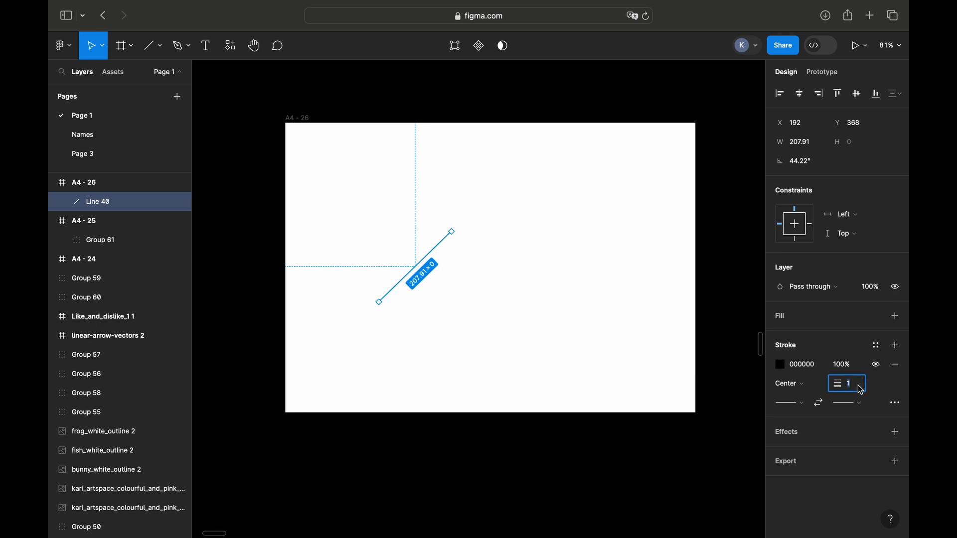
{"action": "type", "text": "50"}
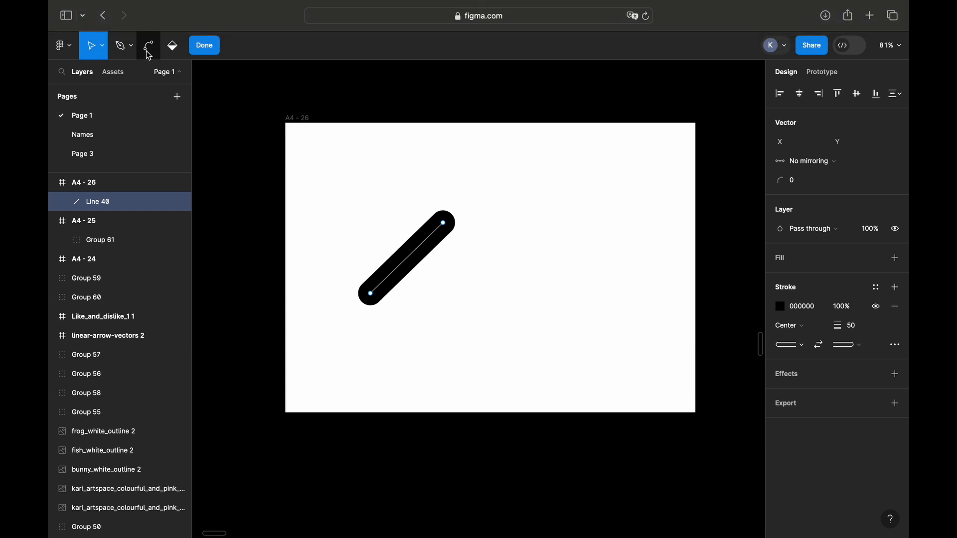
{"action": "left_click", "coordinate": [147, 45]}
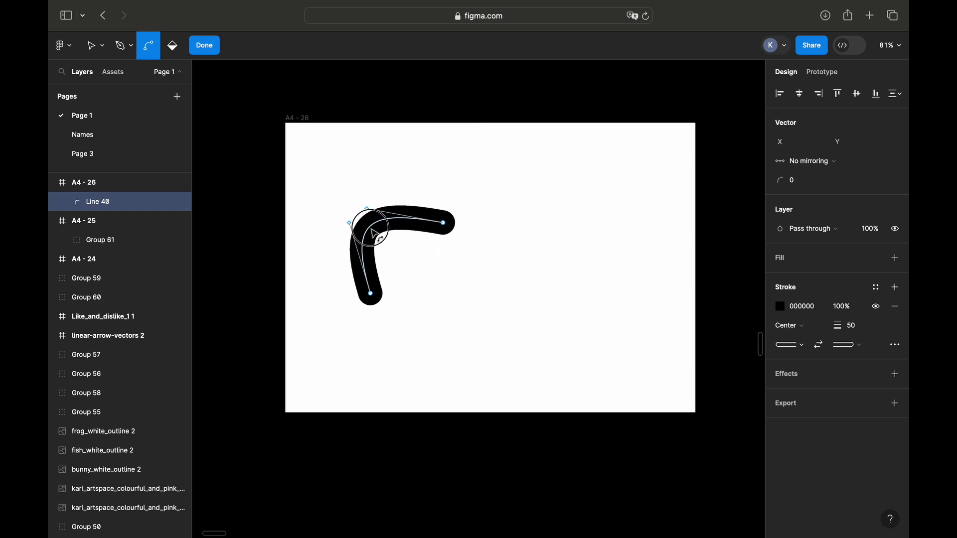
{"action": "left_click", "coordinate": [204, 45]}
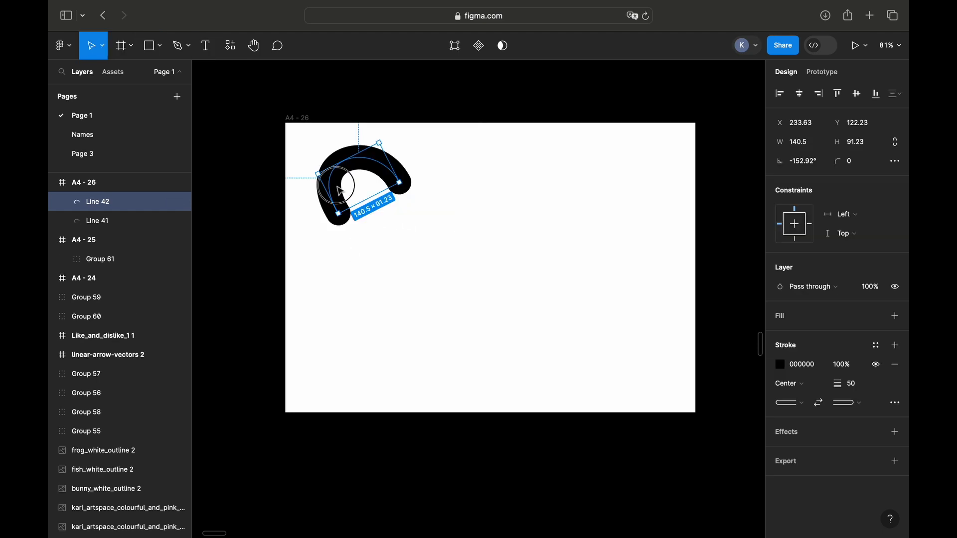
Step: Move a copy of the hook to the lower right and bend it into an S-shaped squiggle
{"action": "left_click_drag", "start_coordinate": [362, 186], "coordinate": [547, 323]}
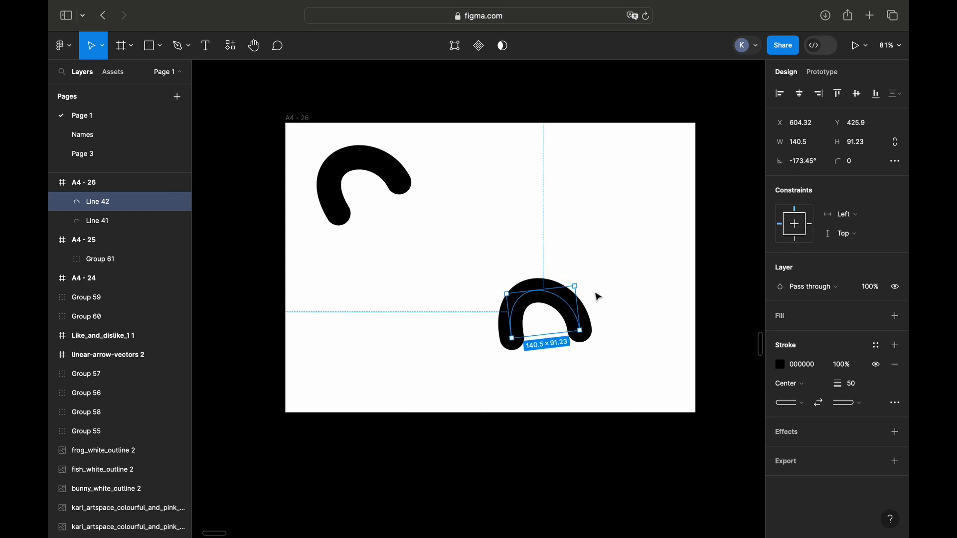
{"action": "left_click_drag", "start_coordinate": [572, 287], "coordinate": [614, 251]}
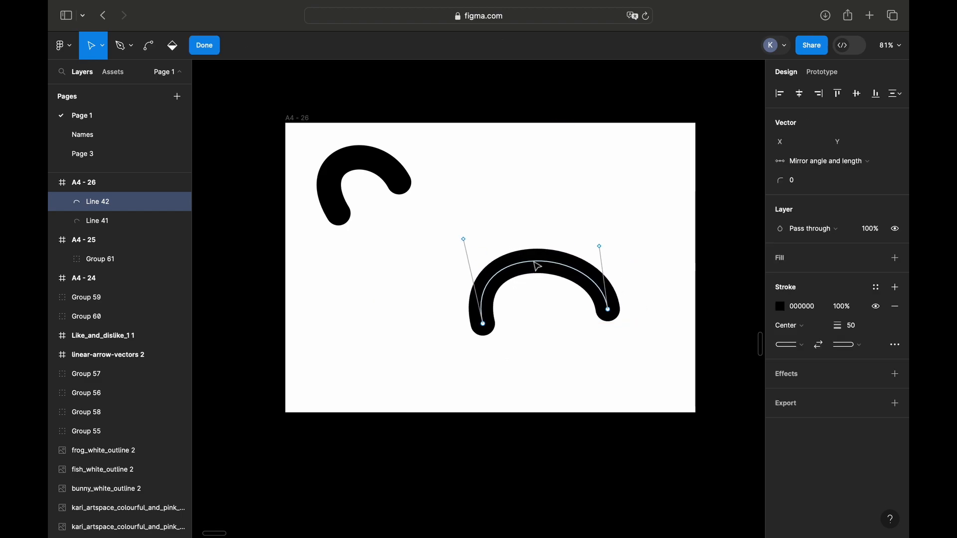
{"action": "left_click_drag", "start_coordinate": [604, 310], "coordinate": [589, 371]}
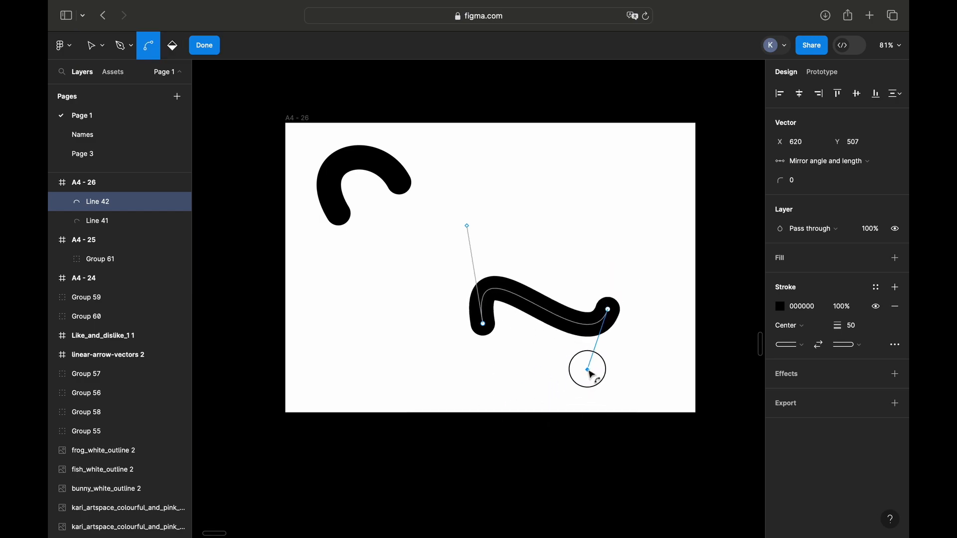
{"action": "left_click", "coordinate": [204, 45]}
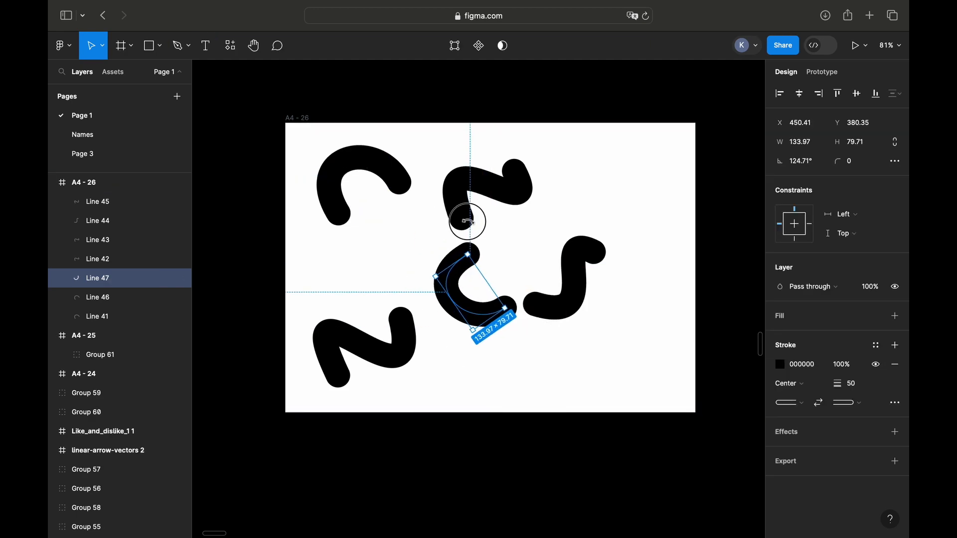
Step: Rotate the central squiggle copy and add a small dot at the left edge of the page
{"action": "left_click", "coordinate": [159, 45]}
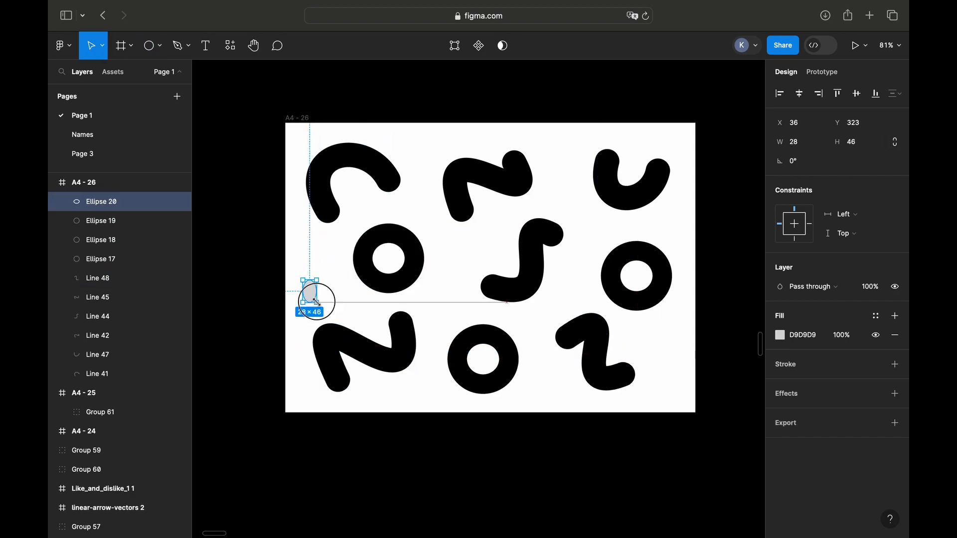
{"action": "left_click", "coordinate": [779, 335]}
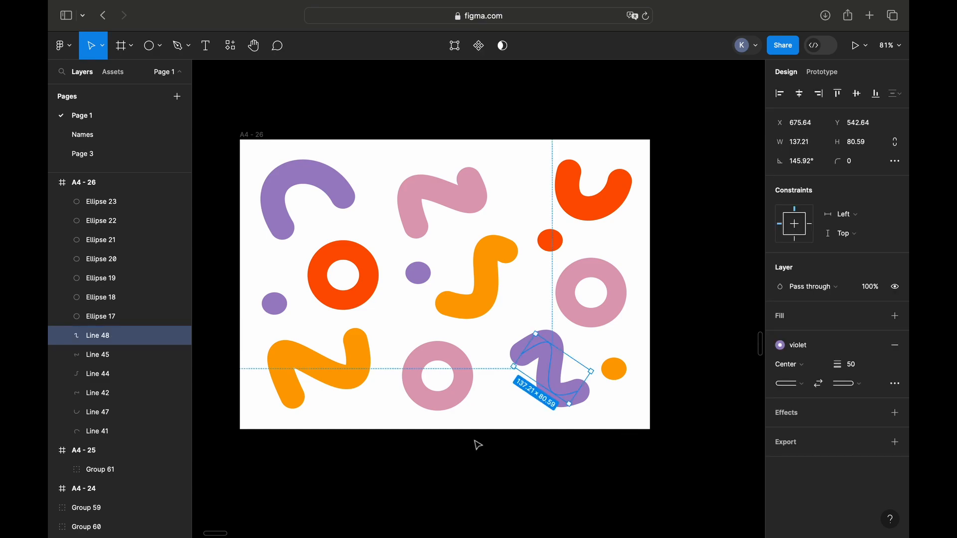
Step: Clear the selection to view the recoloured violet, purple, orange and yellow pattern
{"action": "left_click", "coordinate": [589, 293]}
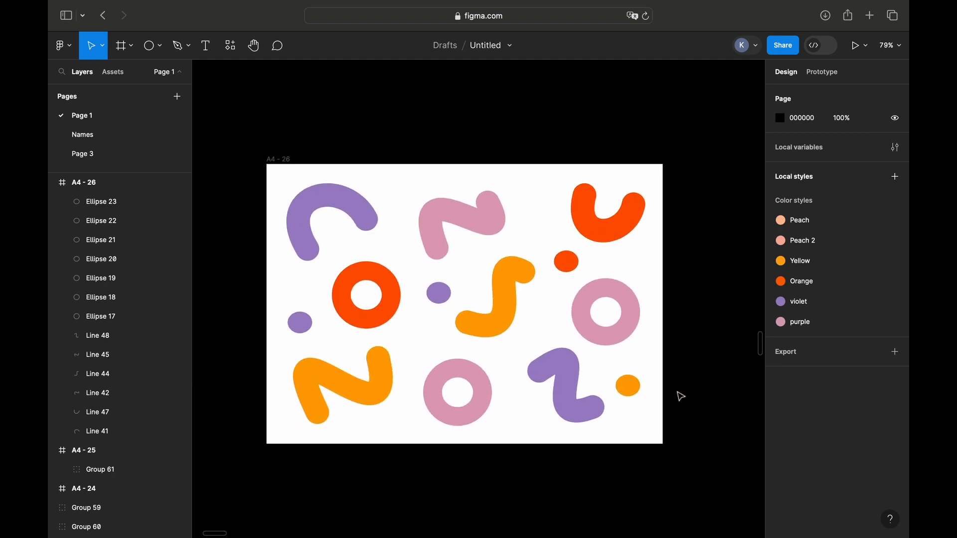
Step: Select the whole pattern, set export format to PNG and export Group 62
{"action": "left_click", "coordinate": [84, 181]}
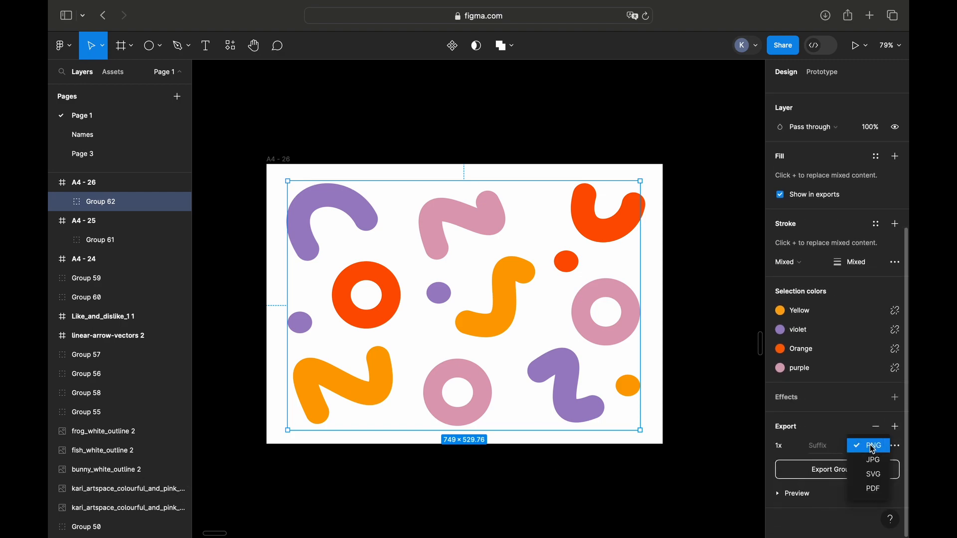
{"action": "left_click", "coordinate": [872, 474]}
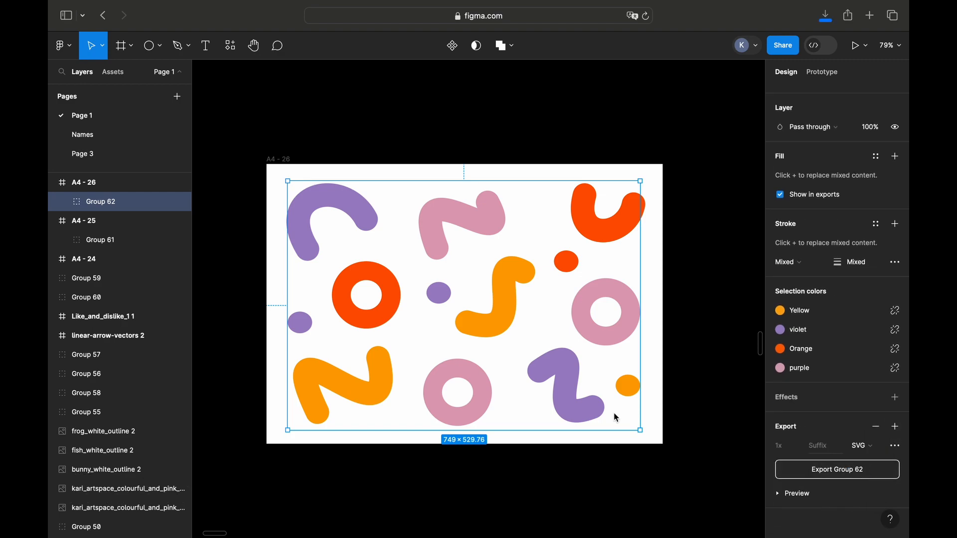
{"action": "left_click", "coordinate": [749, 518]}
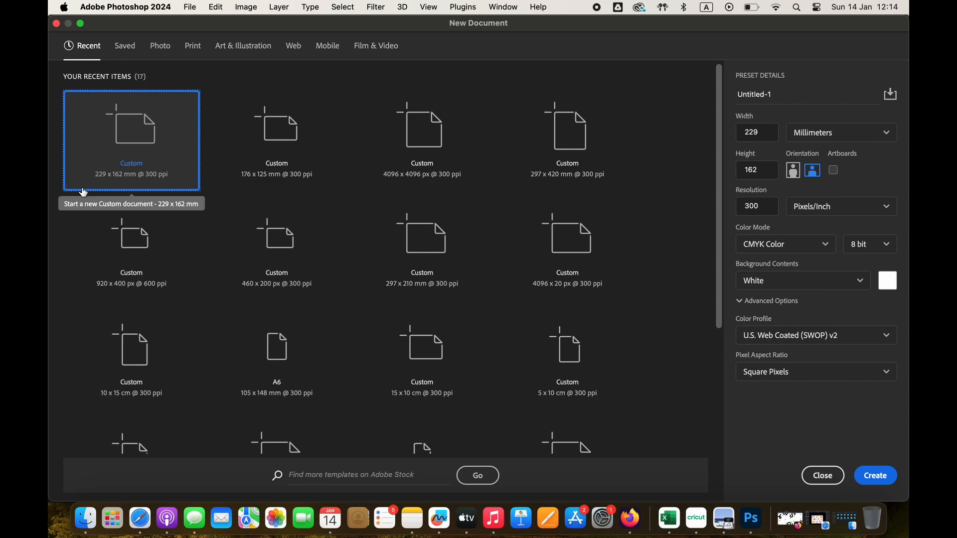
{"action": "mouse_move", "coordinate": [394, 87]}
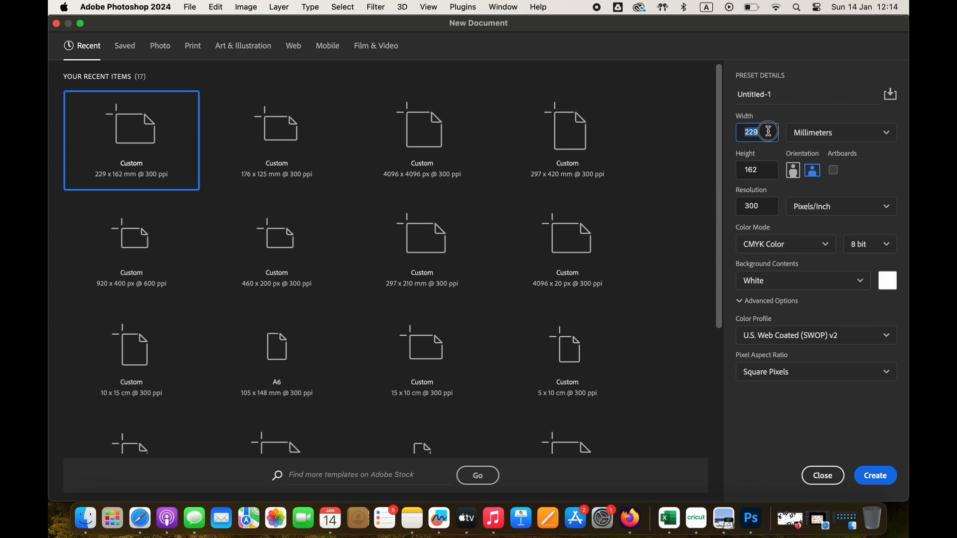
Step: Confirm the 229 × 162 mm, 300 ppi document settings and create the envelope document
{"action": "left_click", "coordinate": [751, 133]}
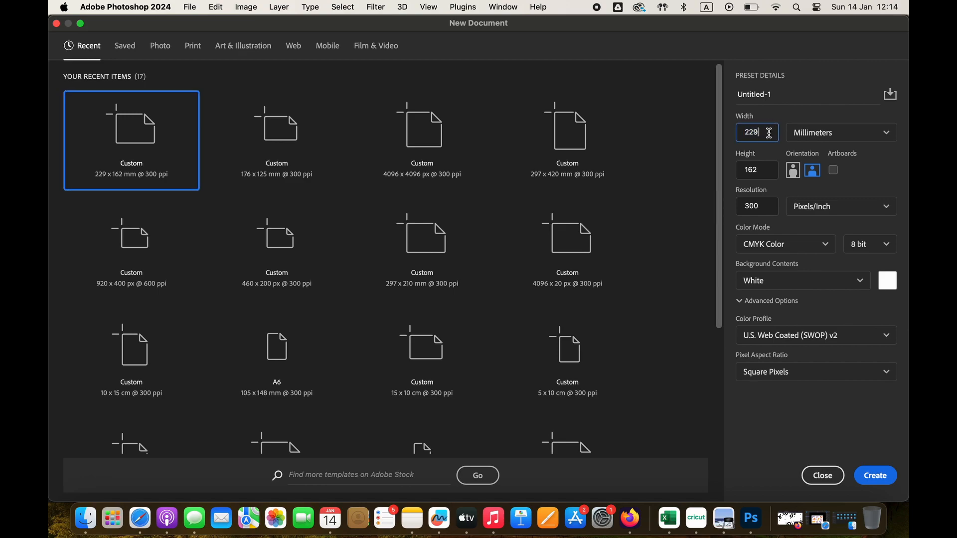
{"action": "left_click", "coordinate": [839, 132]}
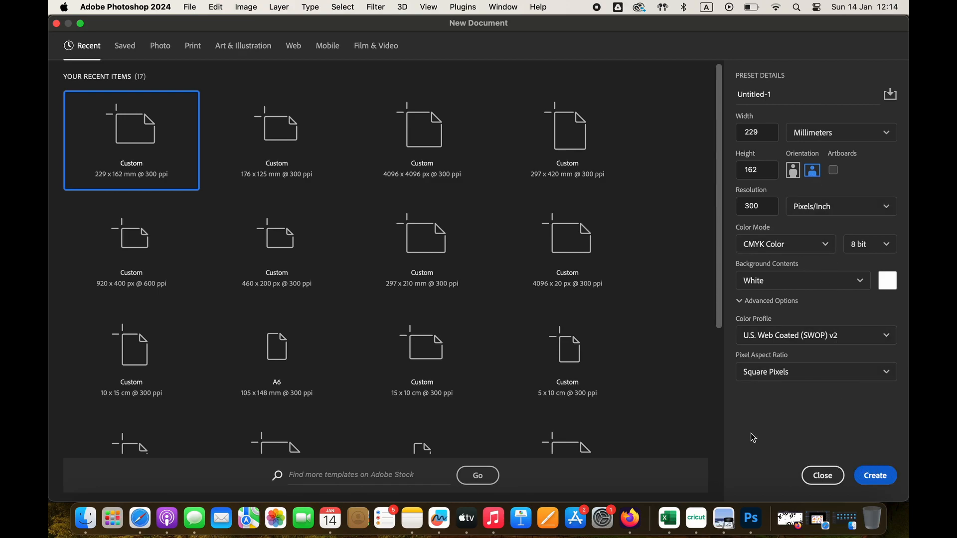
{"action": "left_click", "coordinate": [874, 475]}
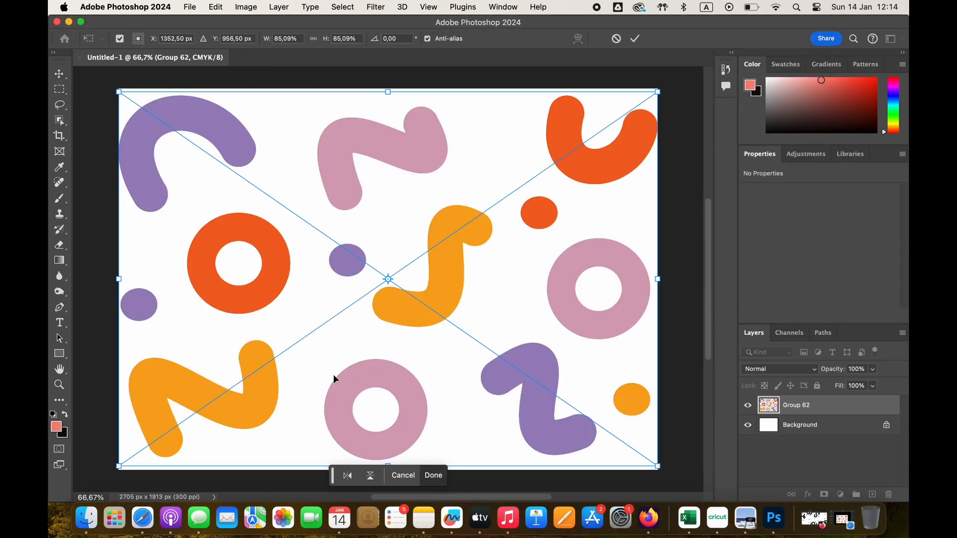
{"action": "mouse_move", "coordinate": [333, 377]}
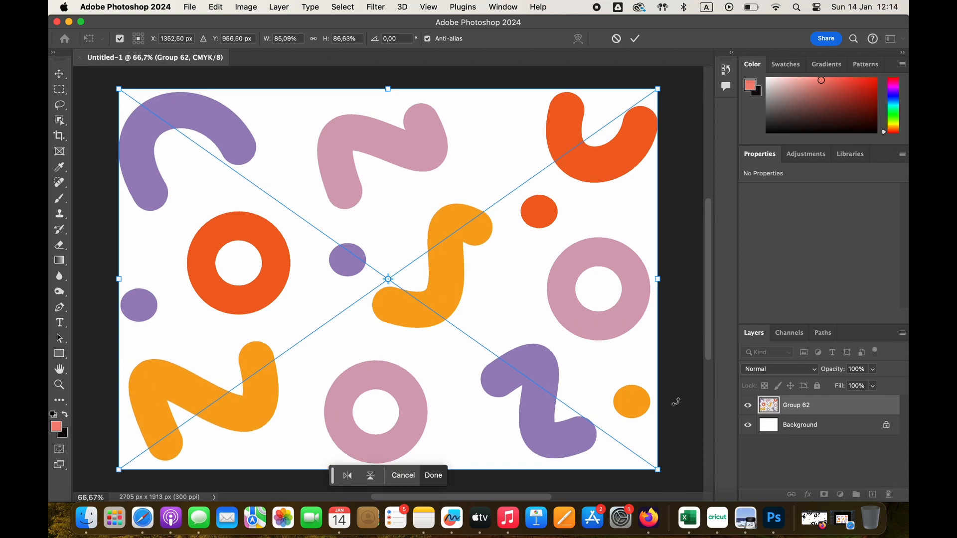
Step: Drag the pattern's corner handles until Group 62 covers the canvas from bottom-left to top-right
{"action": "left_click_drag", "start_coordinate": [119, 468], "coordinate": [129, 469]}
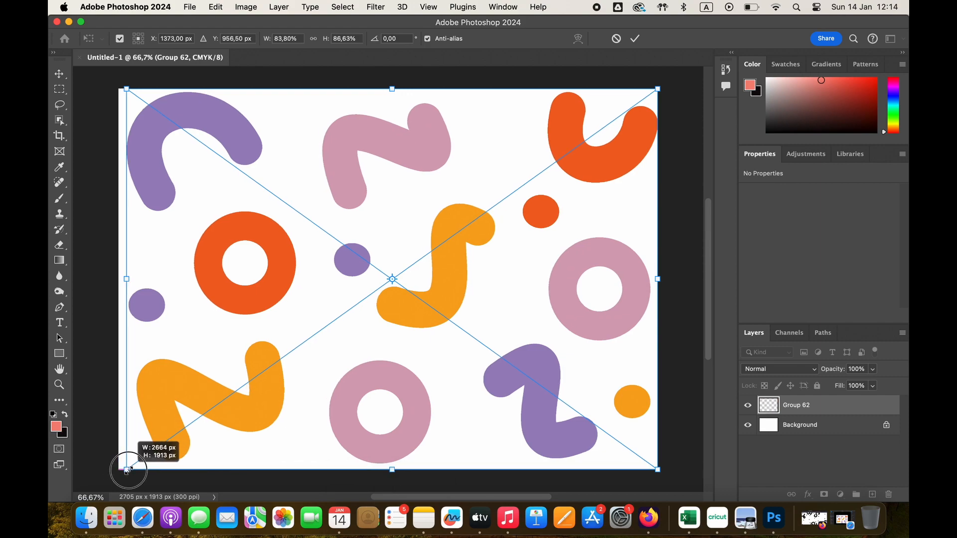
{"action": "left_click_drag", "start_coordinate": [127, 469], "coordinate": [129, 458]}
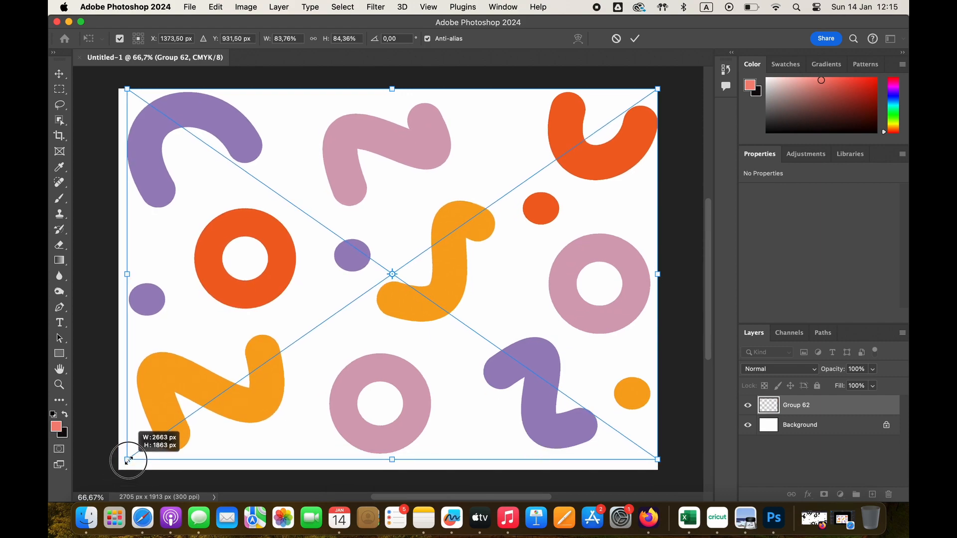
{"action": "left_click_drag", "start_coordinate": [127, 459], "coordinate": [127, 464]}
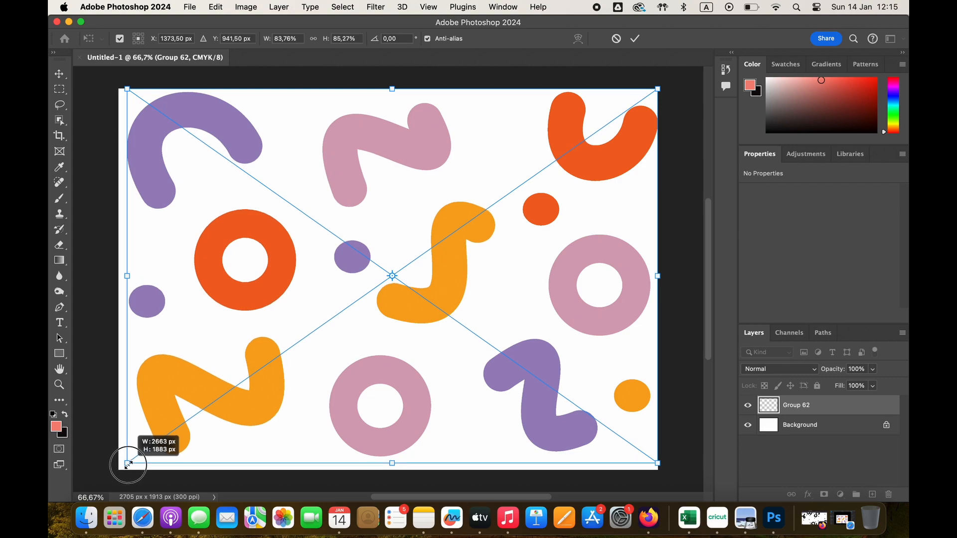
{"action": "left_click_drag", "start_coordinate": [128, 463], "coordinate": [127, 461]}
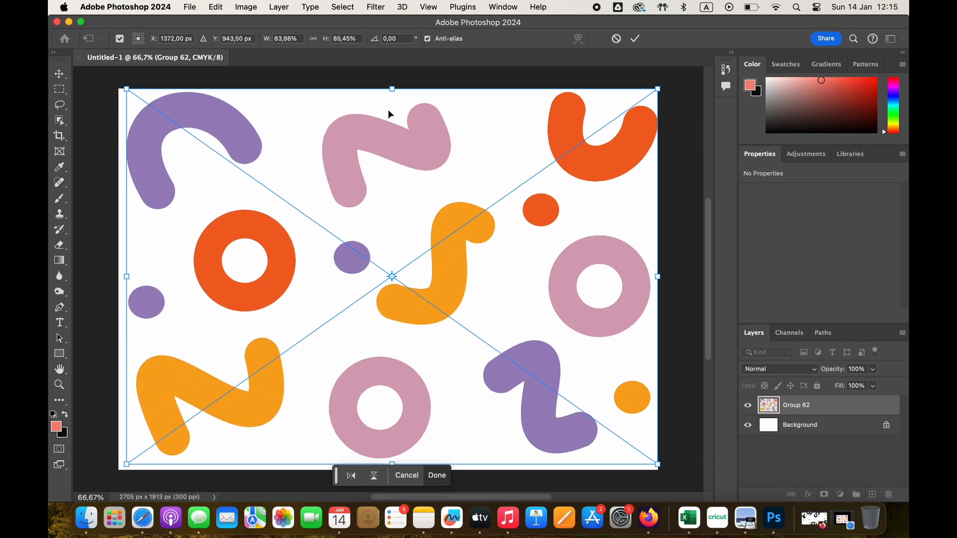
{"action": "left_click_drag", "start_coordinate": [658, 88], "coordinate": [649, 97]}
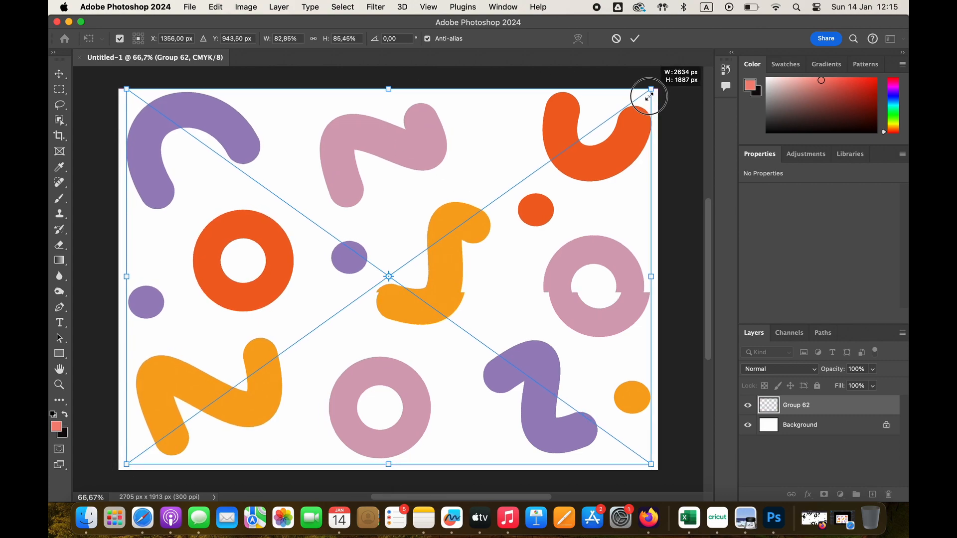
{"action": "left_click_drag", "start_coordinate": [649, 95], "coordinate": [649, 103]}
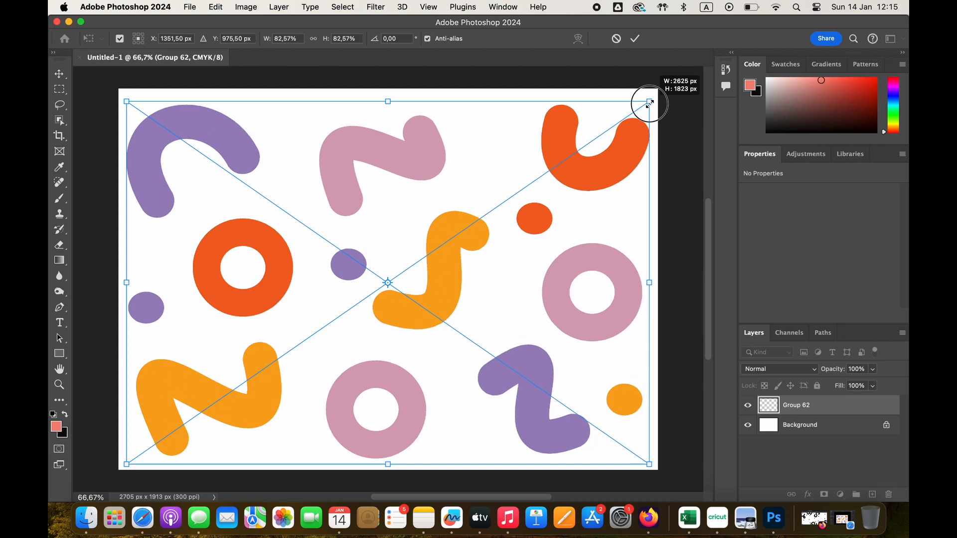
{"action": "left_click_drag", "start_coordinate": [649, 100], "coordinate": [649, 97]}
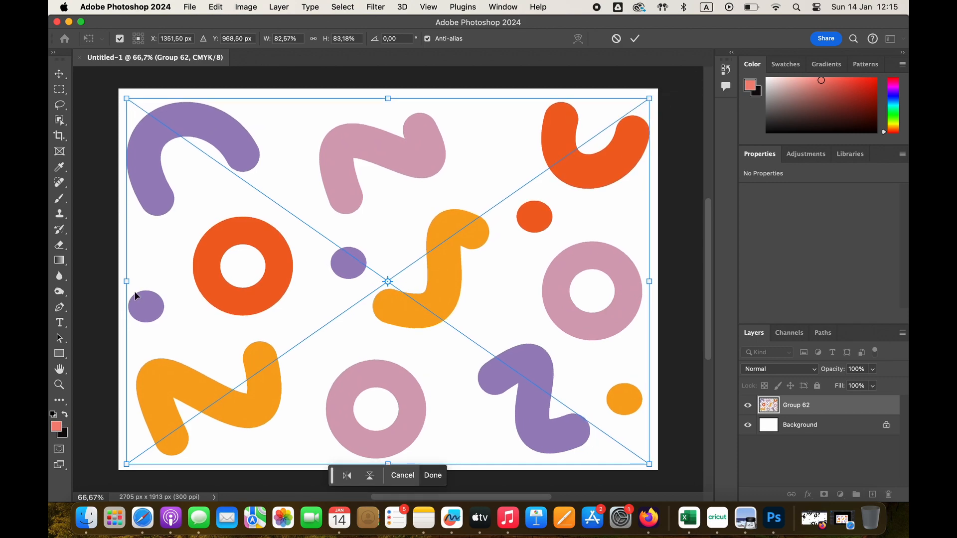
{"action": "left_click_drag", "start_coordinate": [127, 281], "coordinate": [134, 281]}
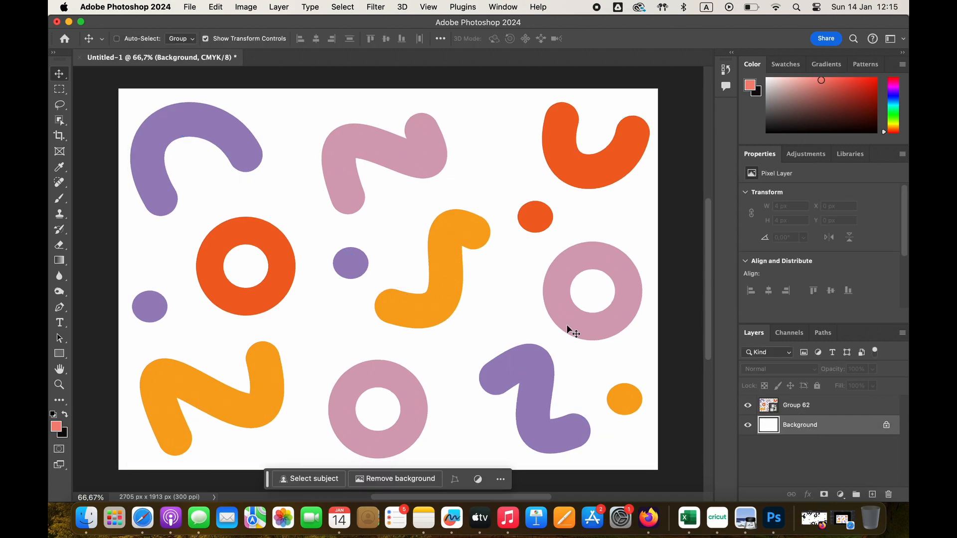
{"action": "mouse_move", "coordinate": [97, 330]}
{"action": "type", "text": "Thank"}
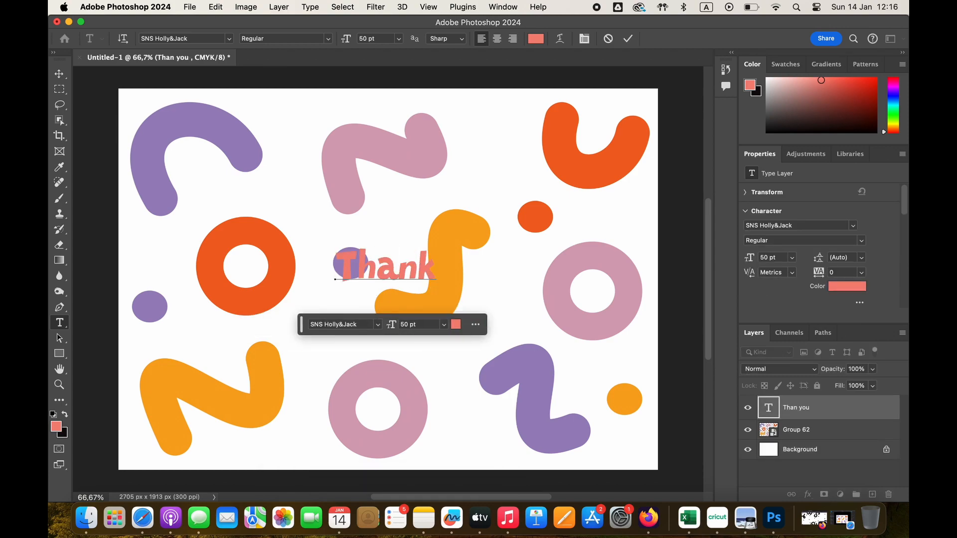
Step: Write 'Thank you.' at 100 pt and set the text layer's blend mode to Multiply
{"action": "type", "text": "you"}
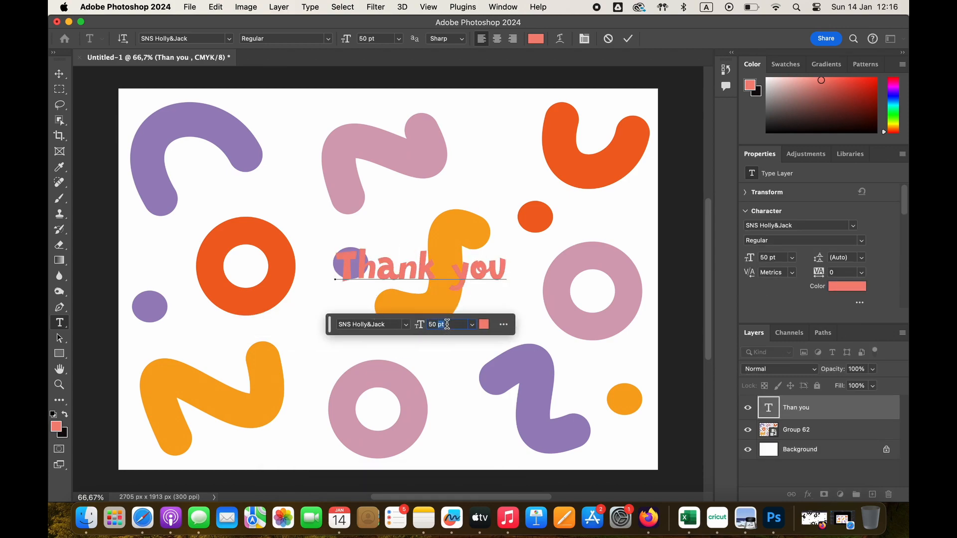
{"action": "type", "text": "10"}
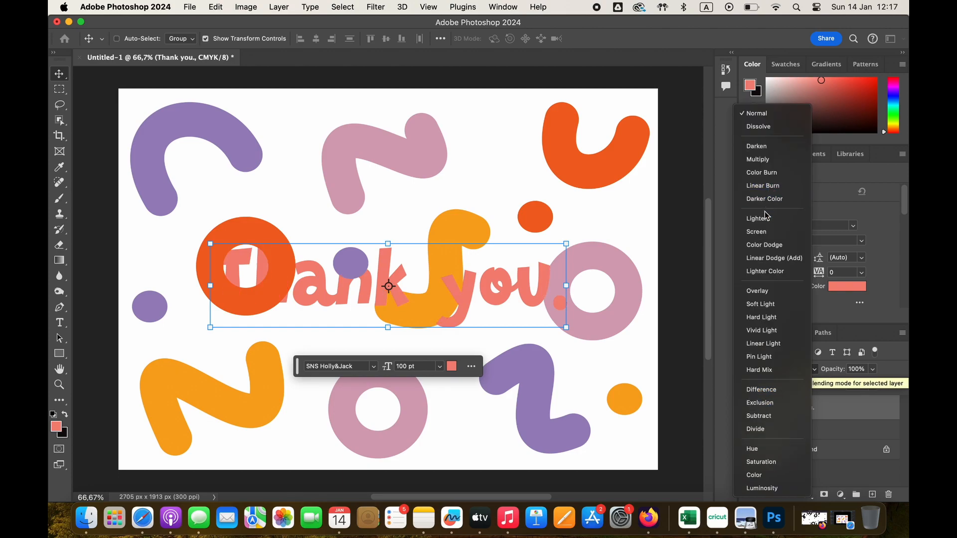
{"action": "left_click", "coordinate": [100, 518]}
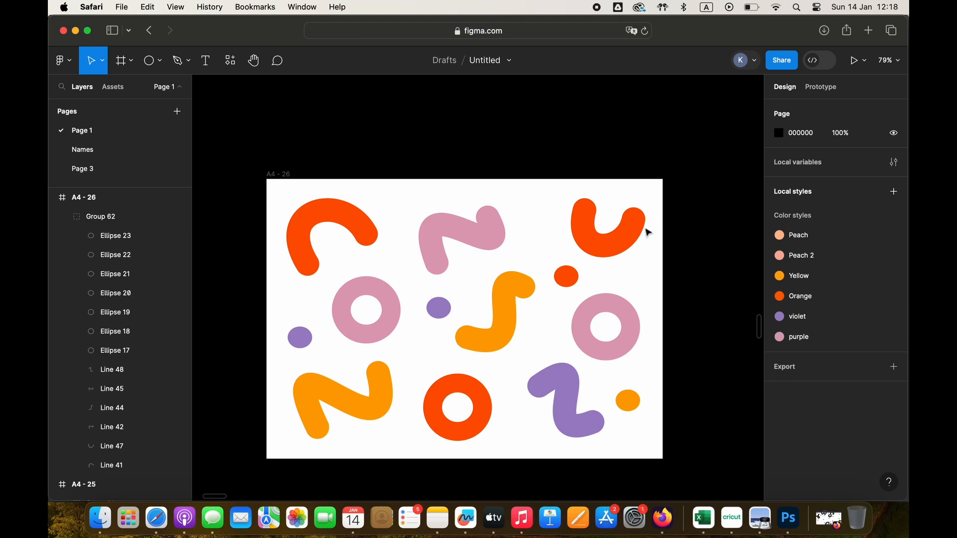
Step: Select the recoloured Group 62 for export and switch back to the Photoshop document
{"action": "left_click", "coordinate": [101, 216]}
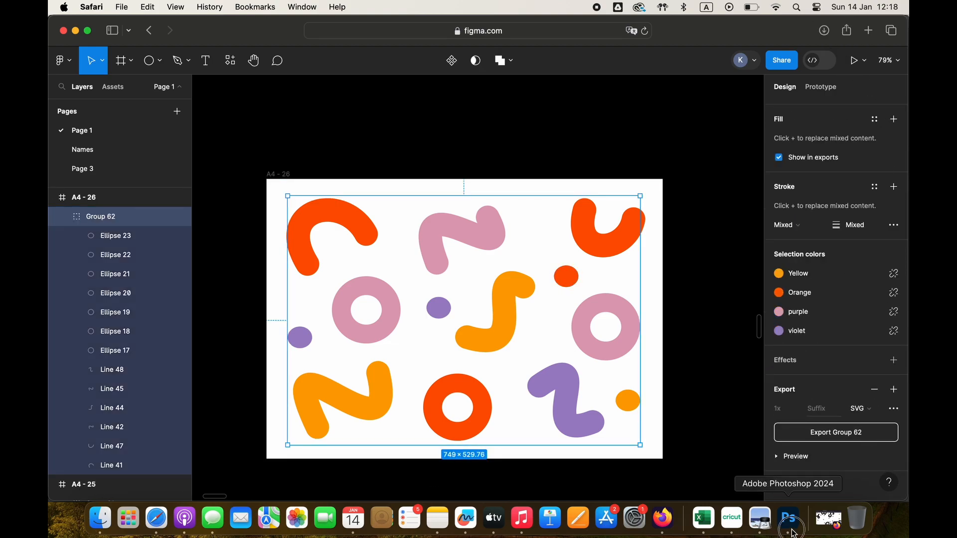
{"action": "left_click", "coordinate": [787, 518]}
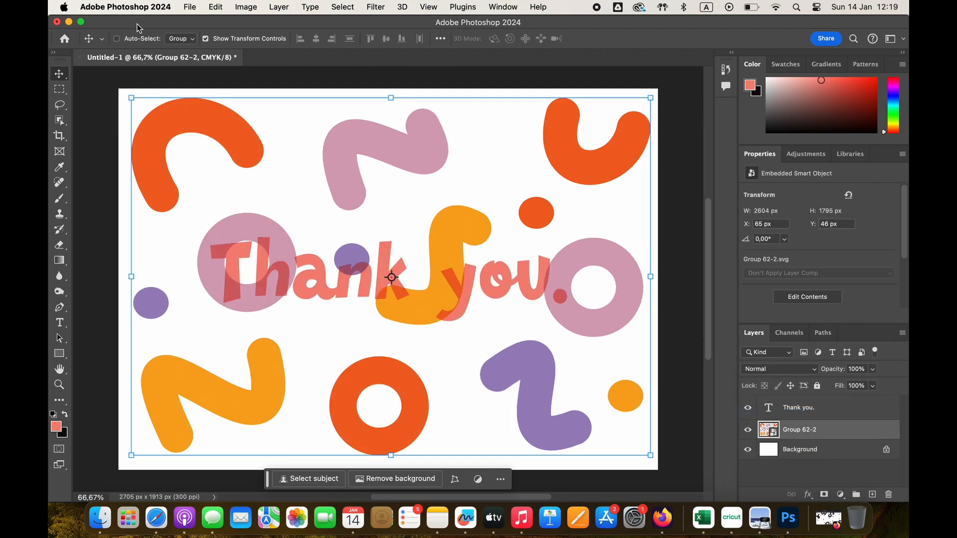
Step: Open the File menu to reach the Export/Save a Copy commands
{"action": "left_click", "coordinate": [189, 7]}
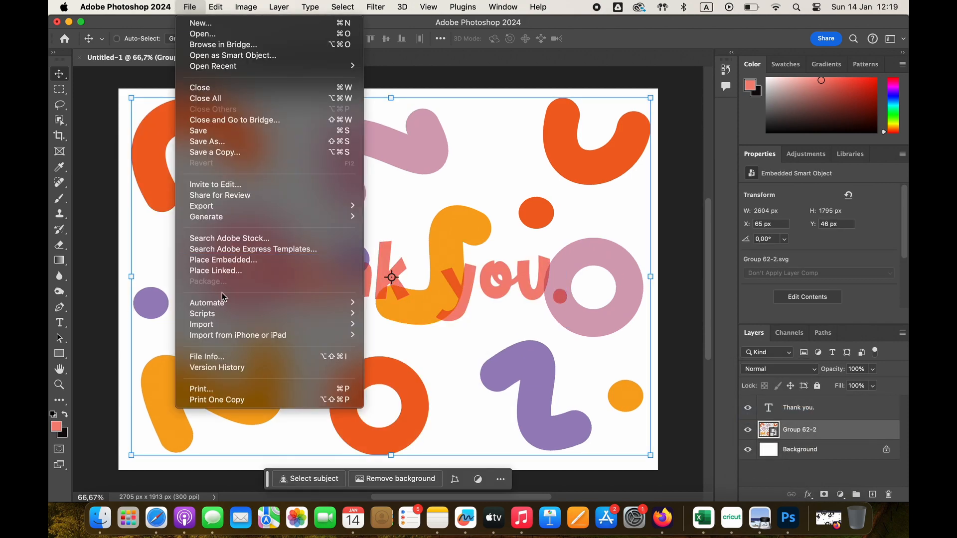
{"action": "mouse_move", "coordinate": [215, 270]}
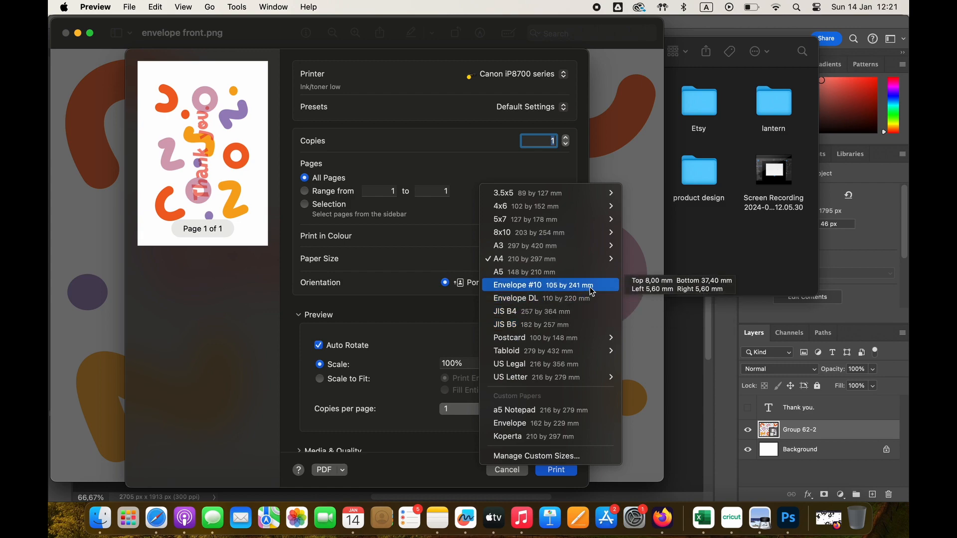
{"action": "mouse_move", "coordinate": [549, 455]}
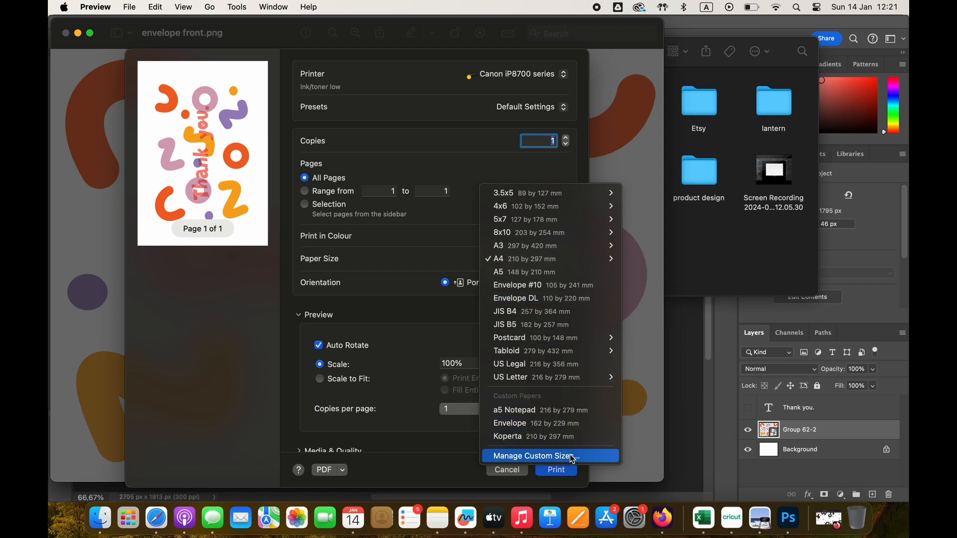
Step: Choose Manage Custom Sizes… from the Paper Size pop-up of the print dialog
{"action": "left_click", "coordinate": [532, 456]}
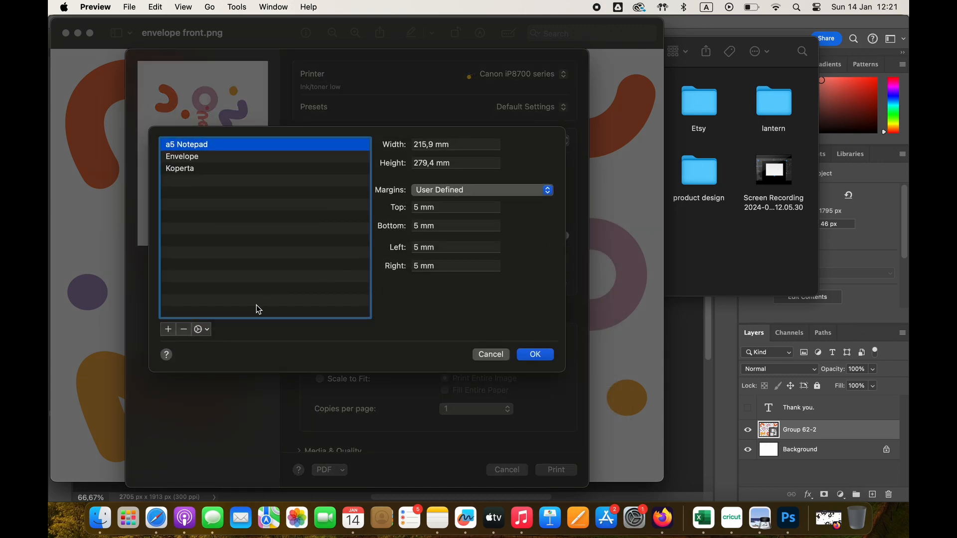
Step: Add a custom paper size of width 162 and height 229 mm with 0 mm margins and confirm it
{"action": "left_click", "coordinate": [167, 329]}
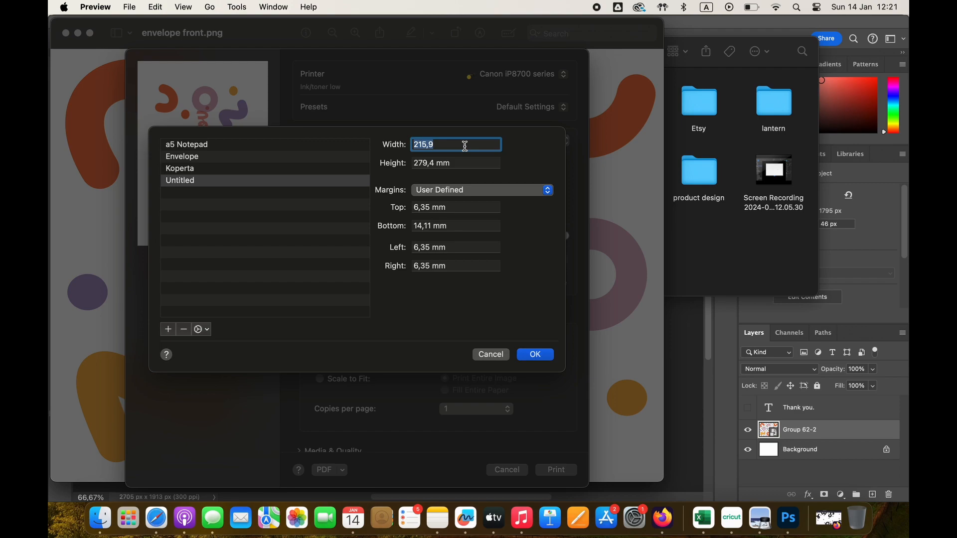
{"action": "type", "text": "162"}
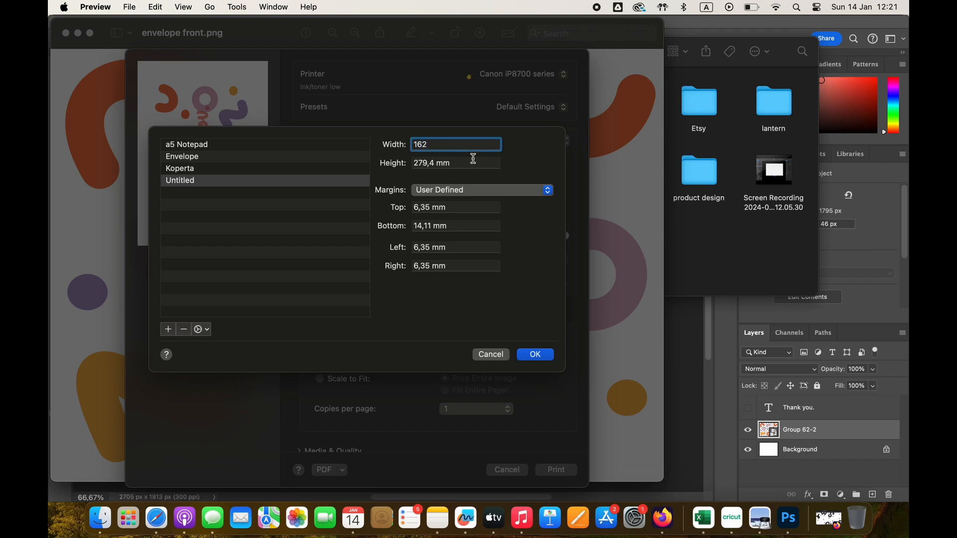
{"action": "type", "text": "22"}
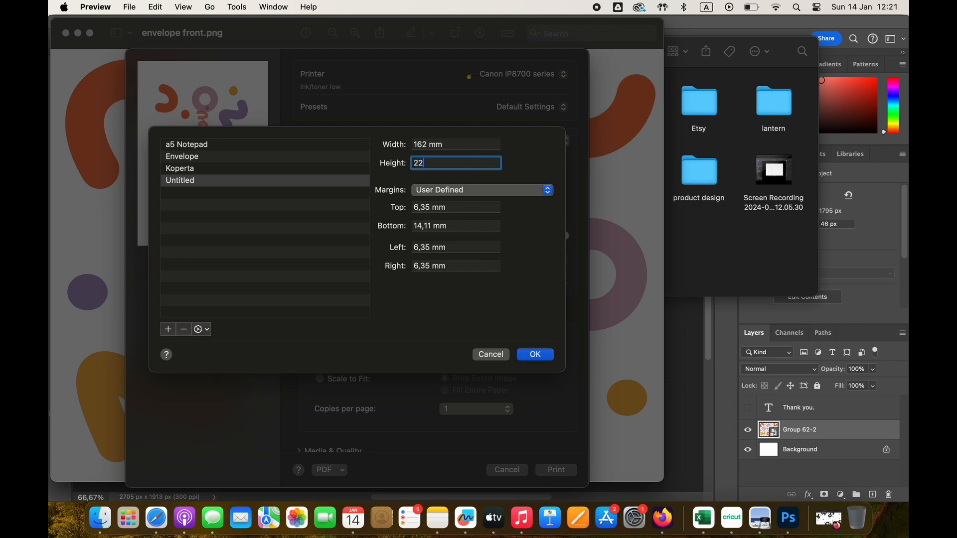
{"action": "type", "text": "9"}
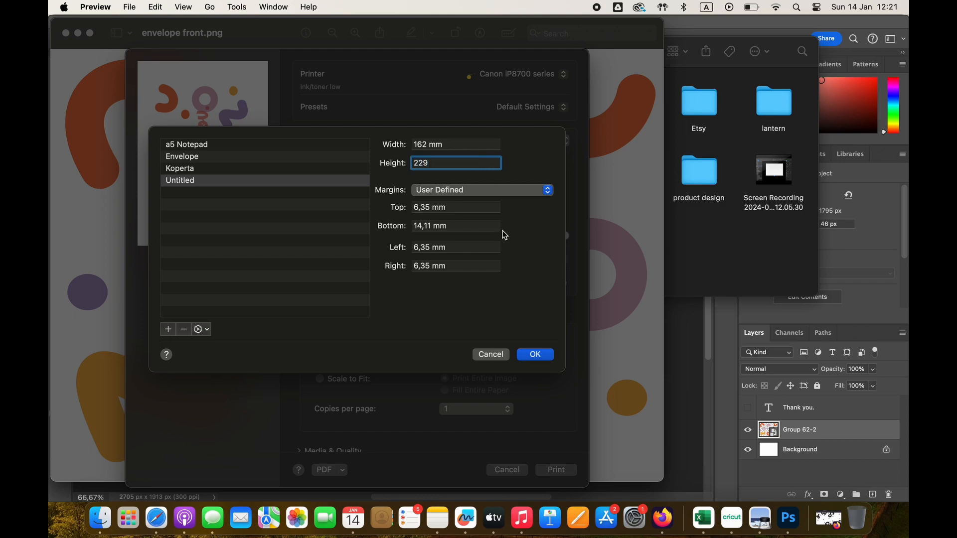
{"action": "left_click", "coordinate": [455, 208]}
{"action": "type", "text": "0"}
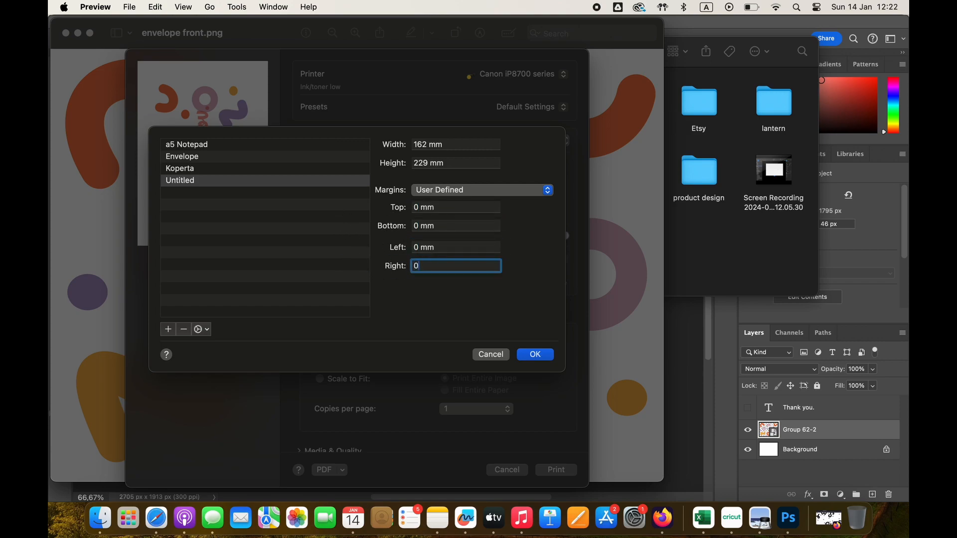
{"action": "left_click", "coordinate": [534, 353]}
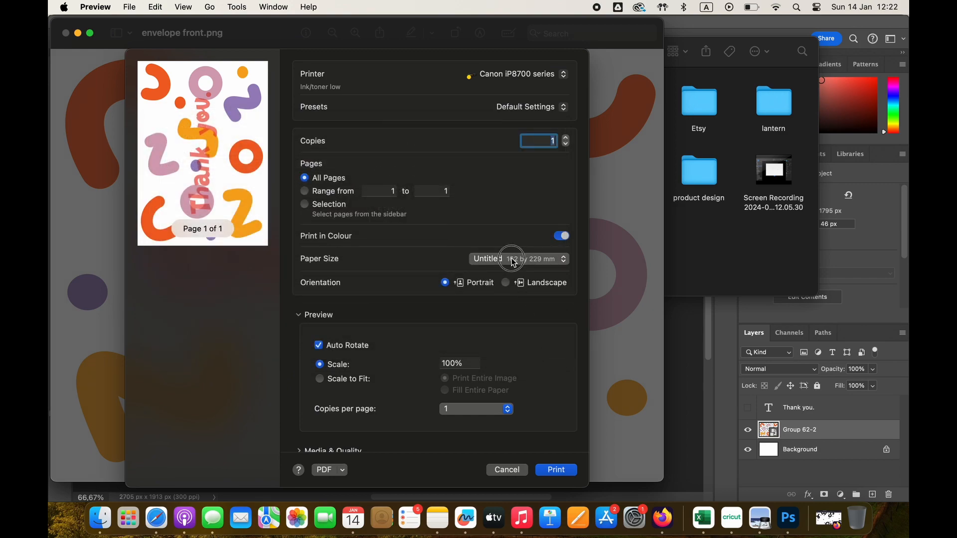
Step: Select the Envelope 162 by 229 mm paper size and set Media Type to Envelope
{"action": "left_click", "coordinate": [517, 259]}
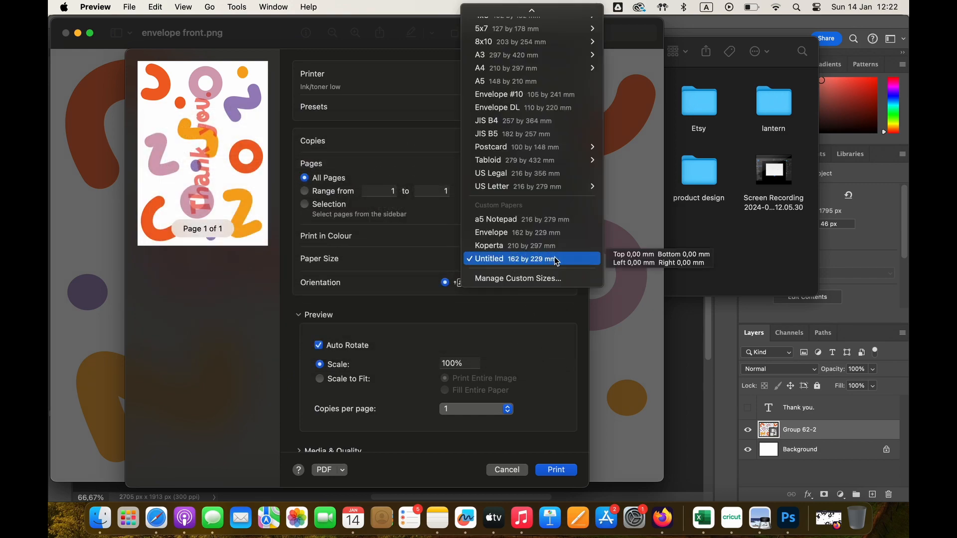
{"action": "mouse_move", "coordinate": [561, 261]}
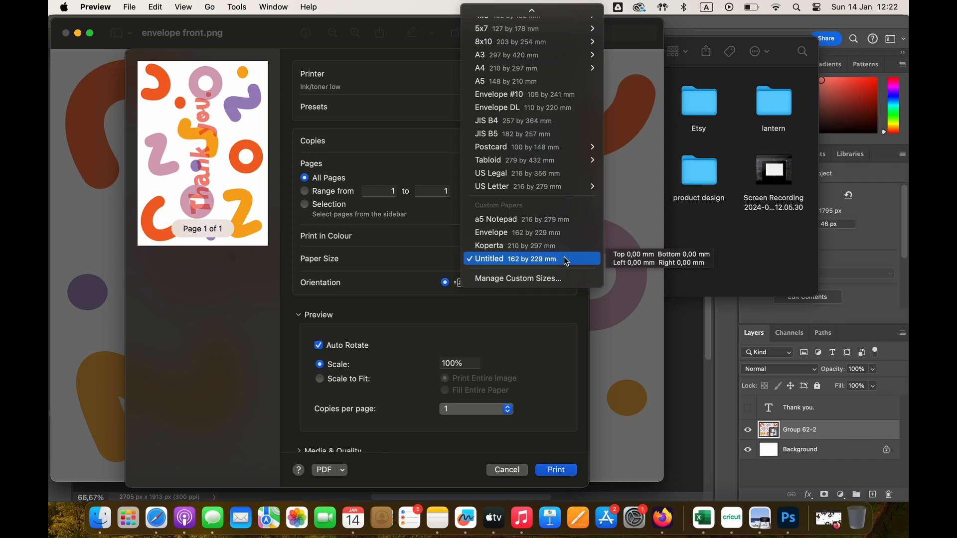
{"action": "mouse_move", "coordinate": [531, 246]}
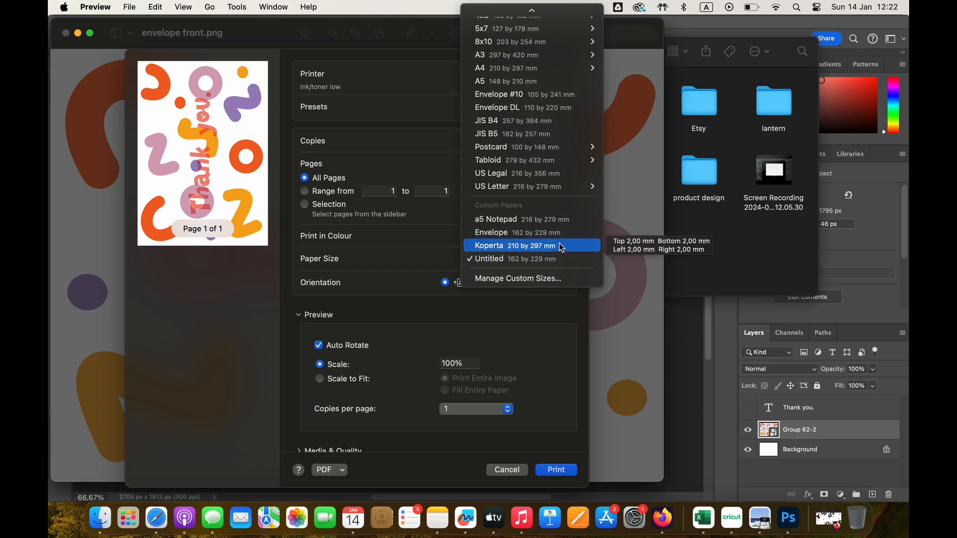
{"action": "mouse_move", "coordinate": [491, 232]}
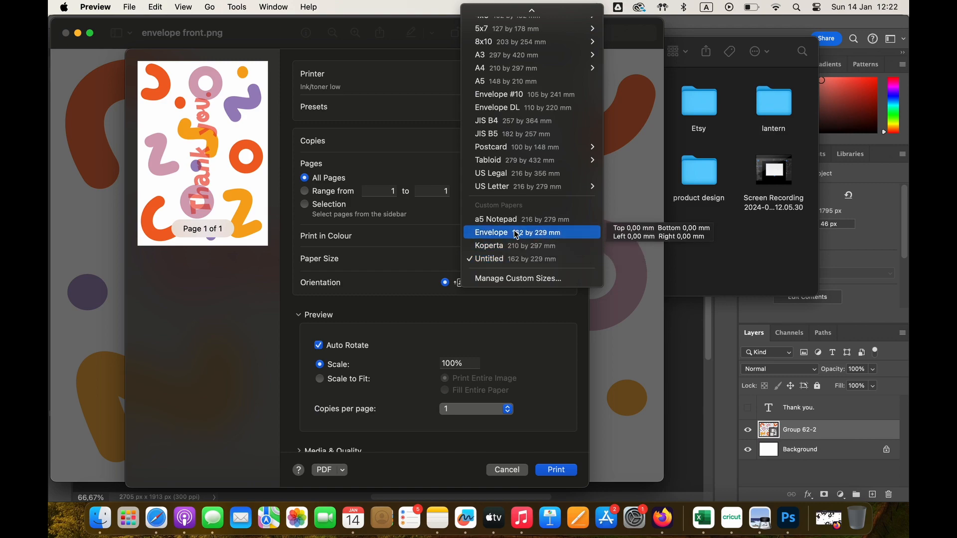
{"action": "left_click", "coordinate": [492, 232]}
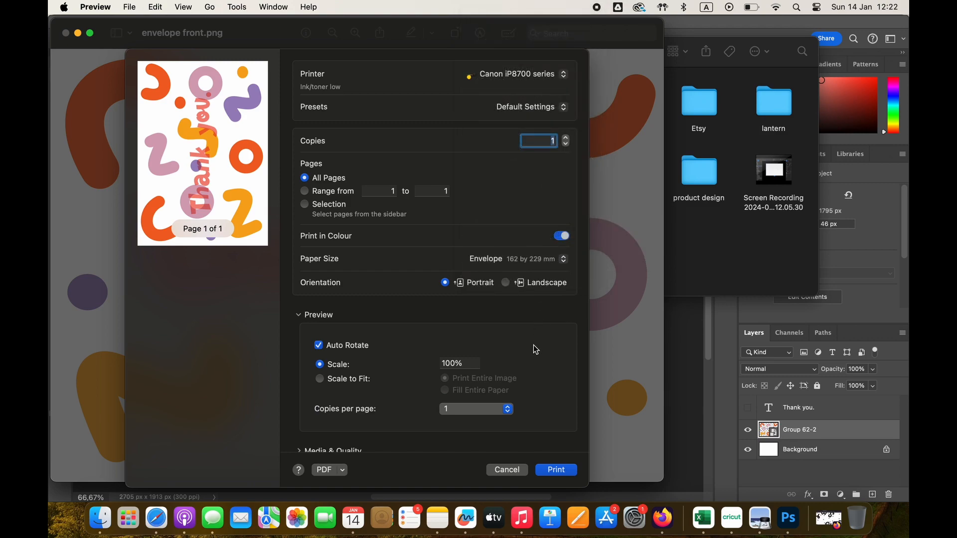
{"action": "scroll", "scroll_direction": "down", "scroll_amount": 3}
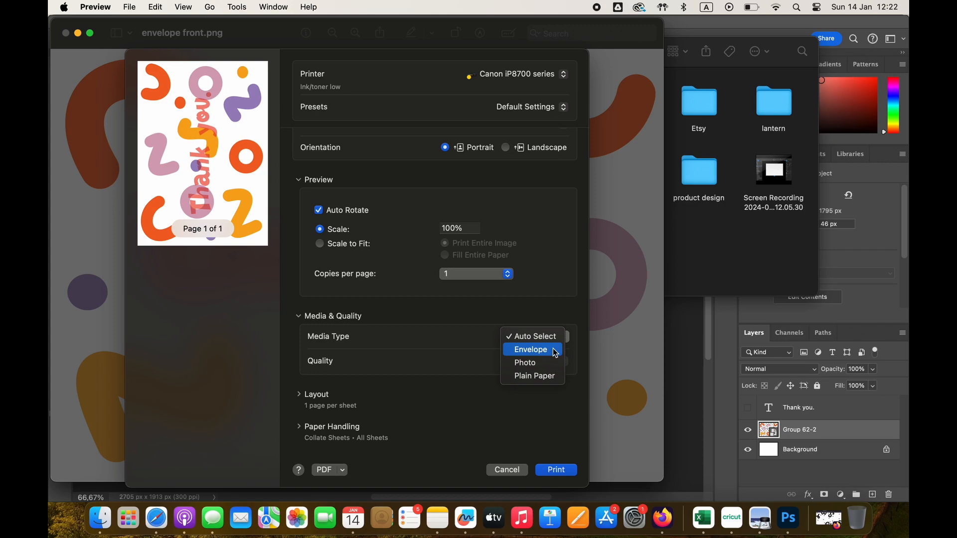
{"action": "left_click", "coordinate": [530, 349]}
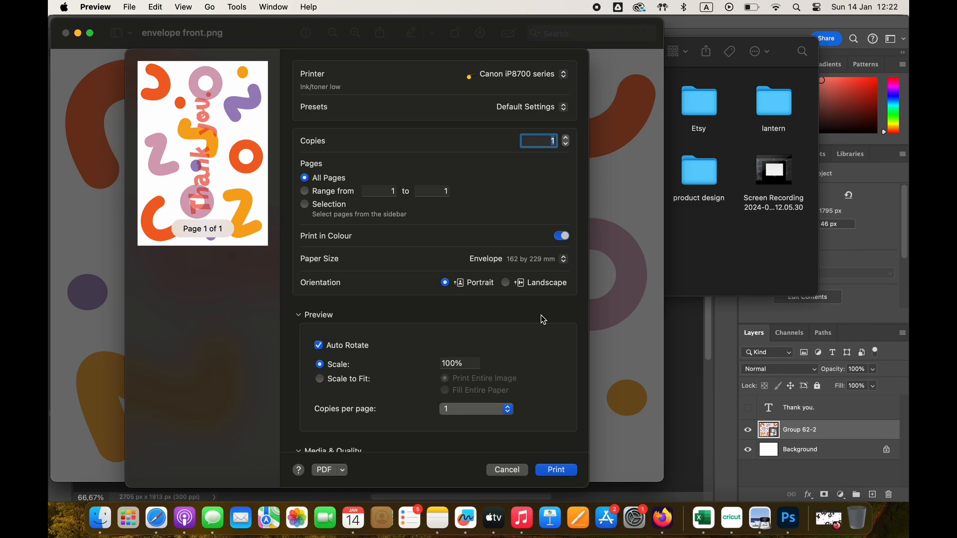
Step: Send the envelope design to the Canon printer
{"action": "left_click", "coordinate": [555, 469]}
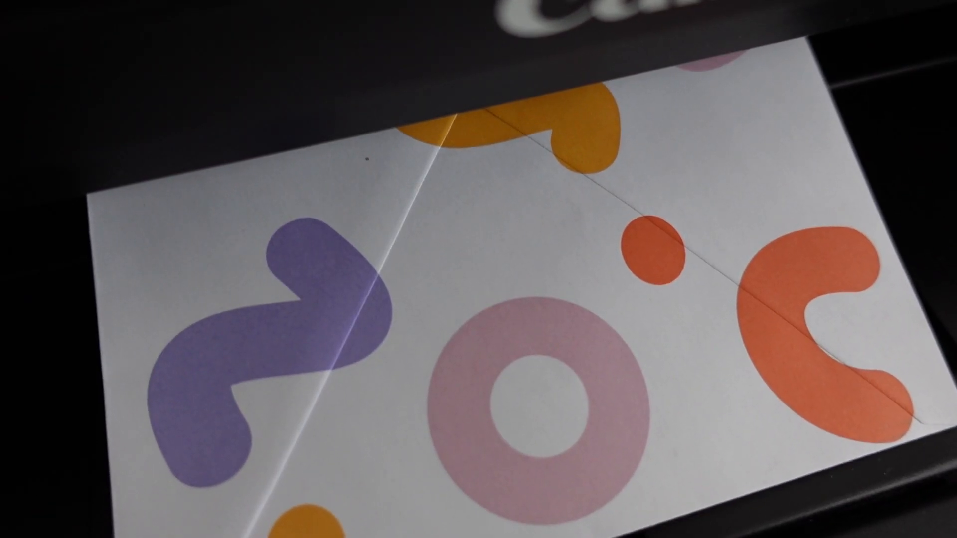